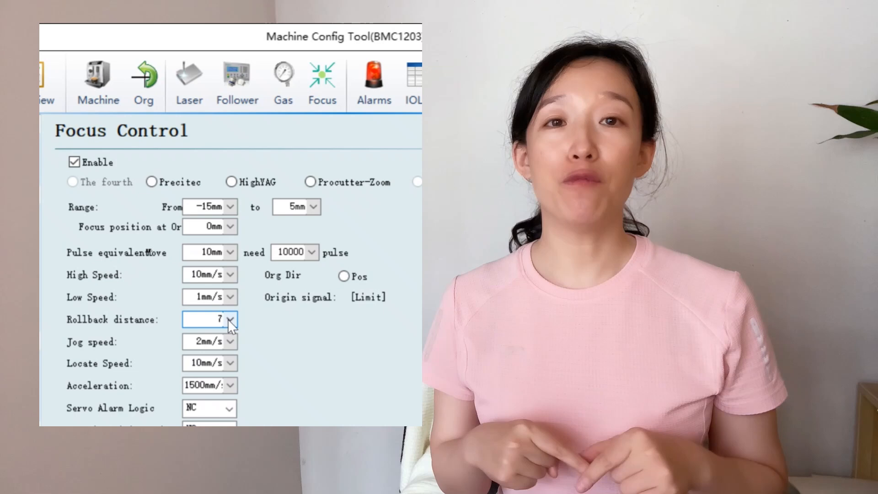
Step: Review the rollback distance value 7 in number entry without changing it
left_click(231, 320)
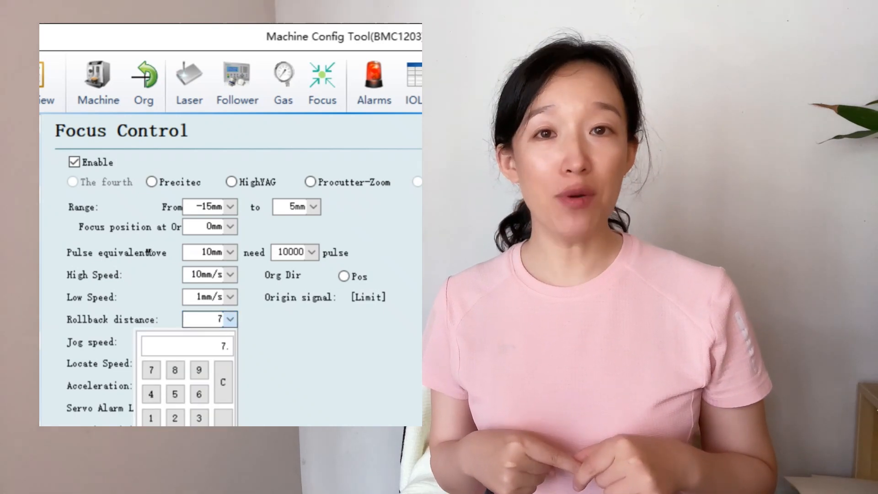
left_click(212, 320)
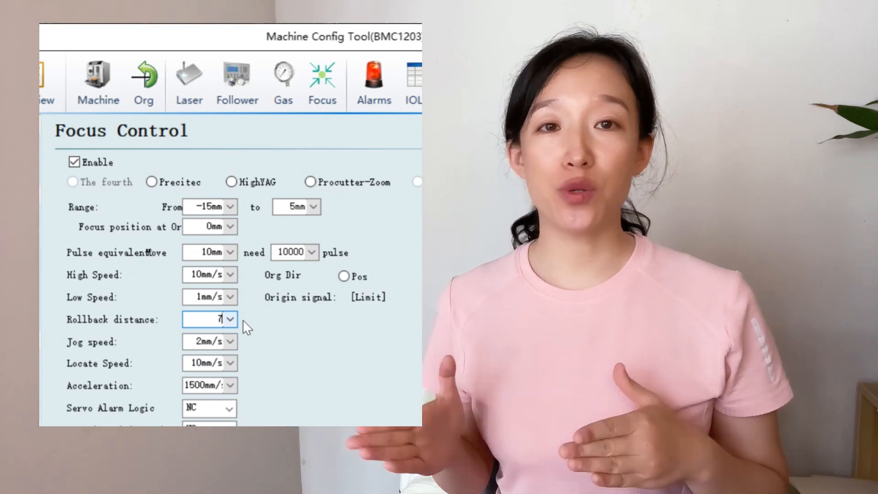
left_click(322, 78)
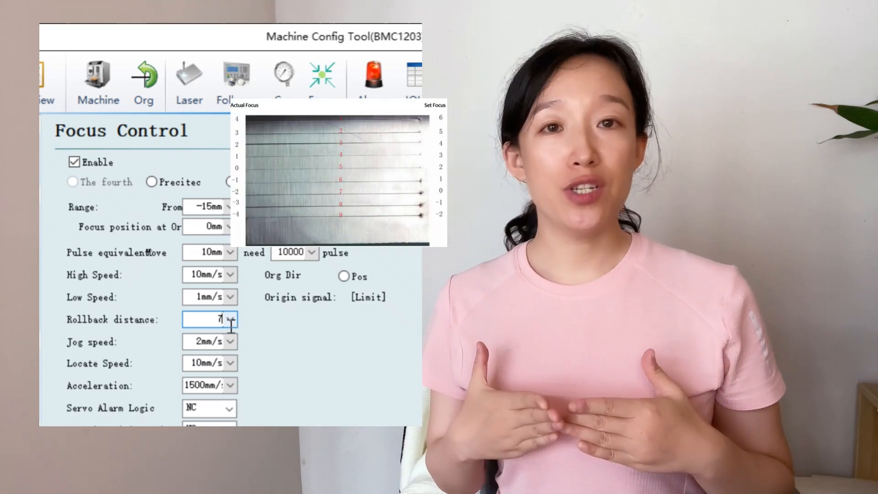
left_click(216, 320)
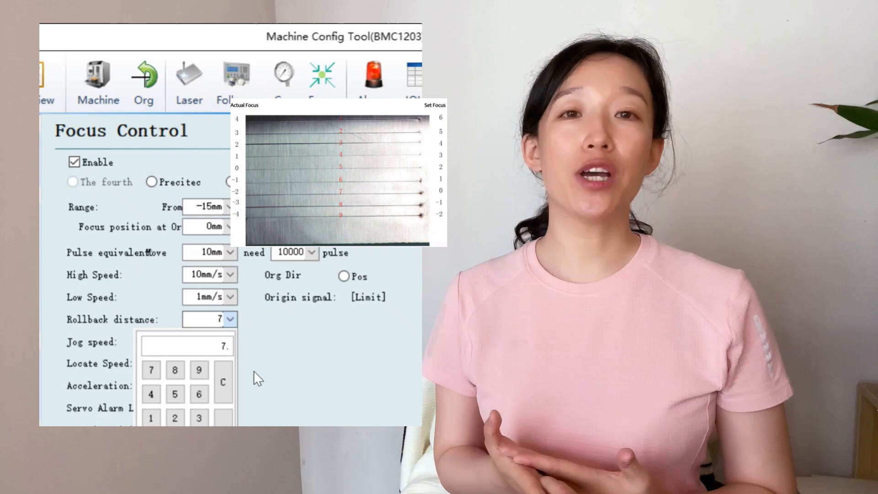
left_click(222, 383)
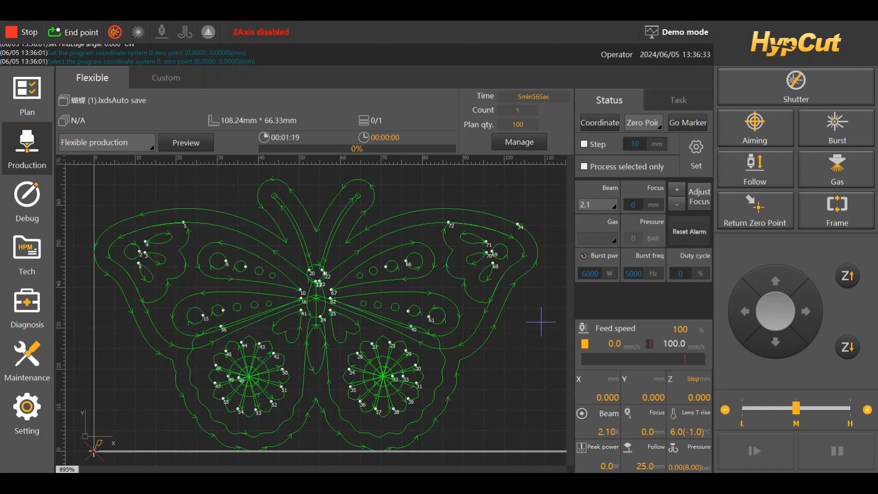
mouse_move(168, 203)
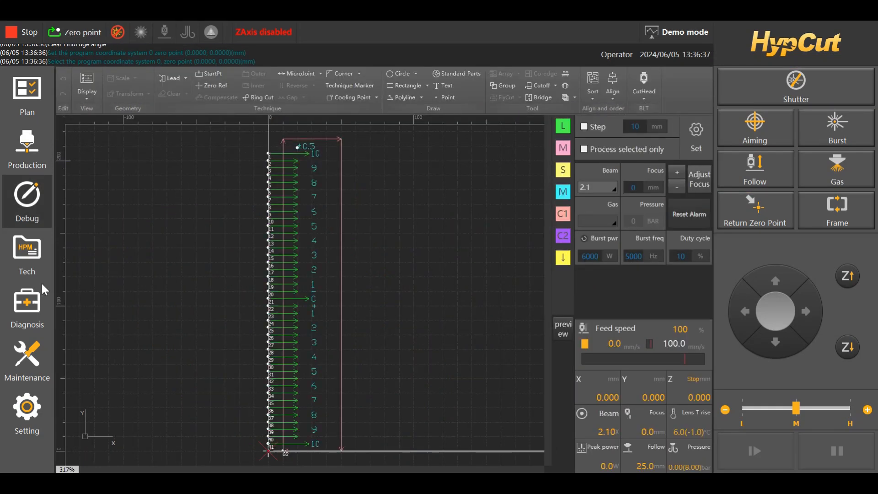
mouse_move(525, 156)
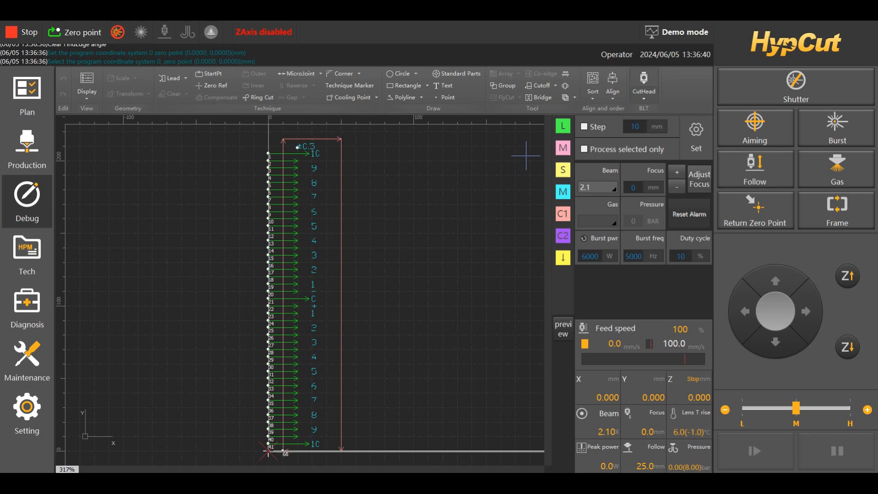
Step: Launch Focus autotest from the CutHead test tools on the Debug workspace
left_click(644, 82)
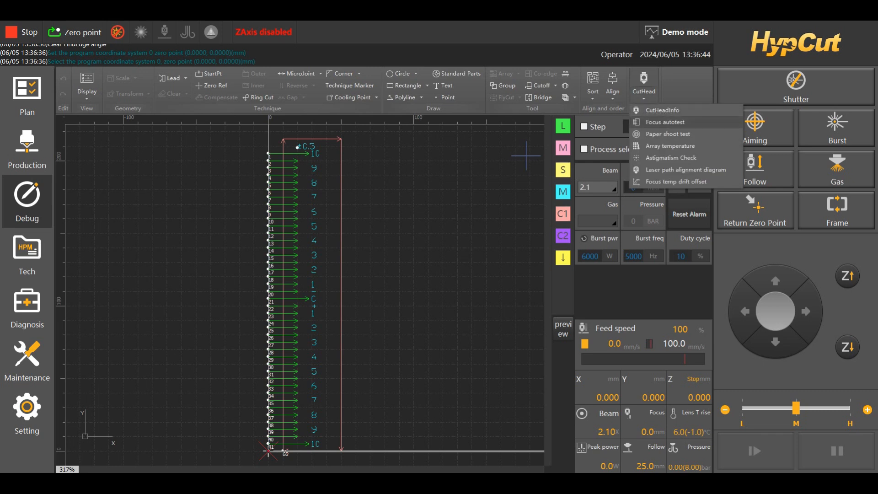
left_click(664, 122)
type("-9.")
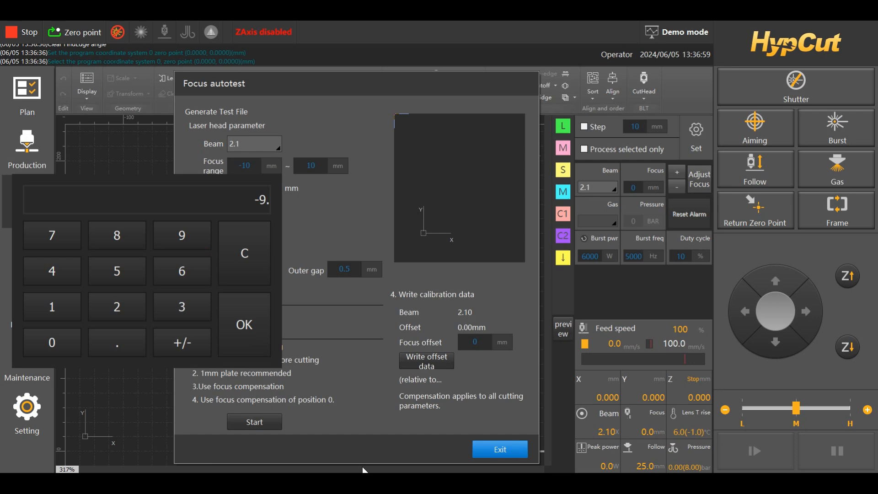
Step: Set focus range start -9, interval 0.2 mm, and generate the test file replacing the drawing
left_click(244, 323)
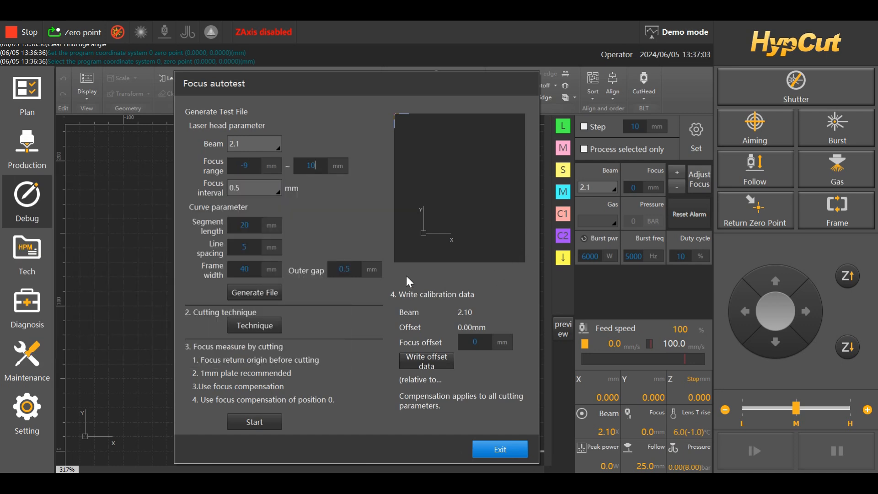
type("0.2")
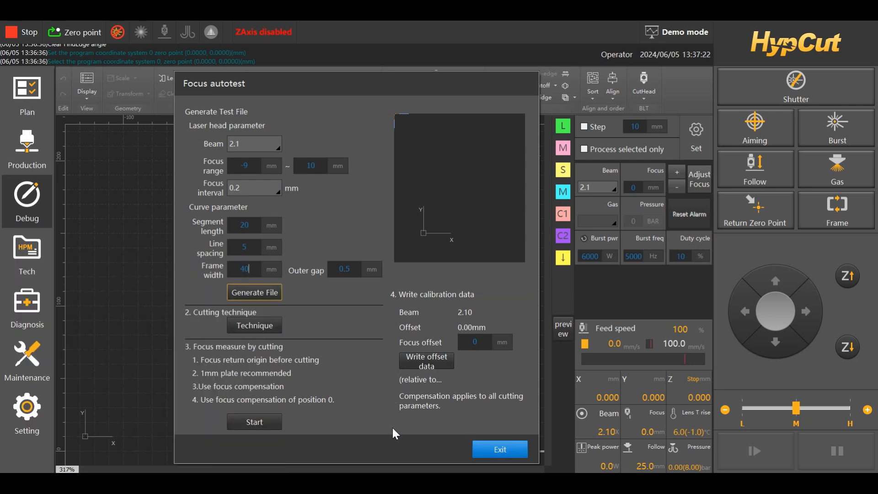
left_click(254, 291)
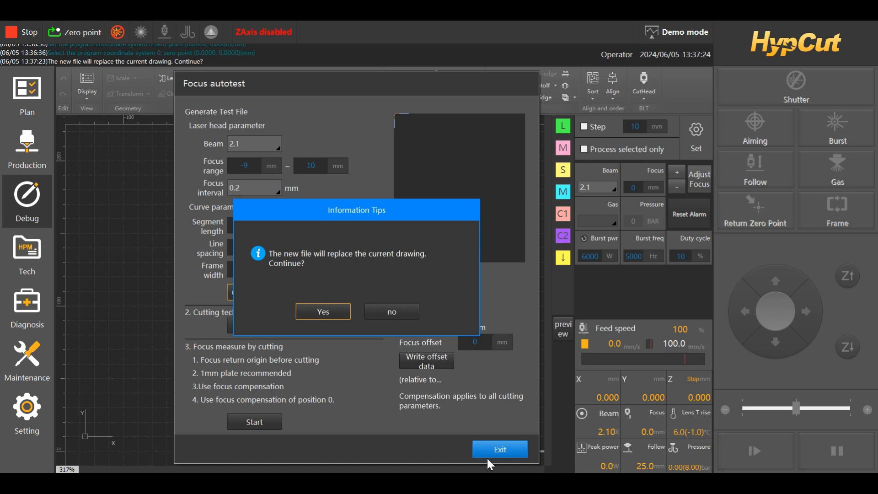
left_click(323, 311)
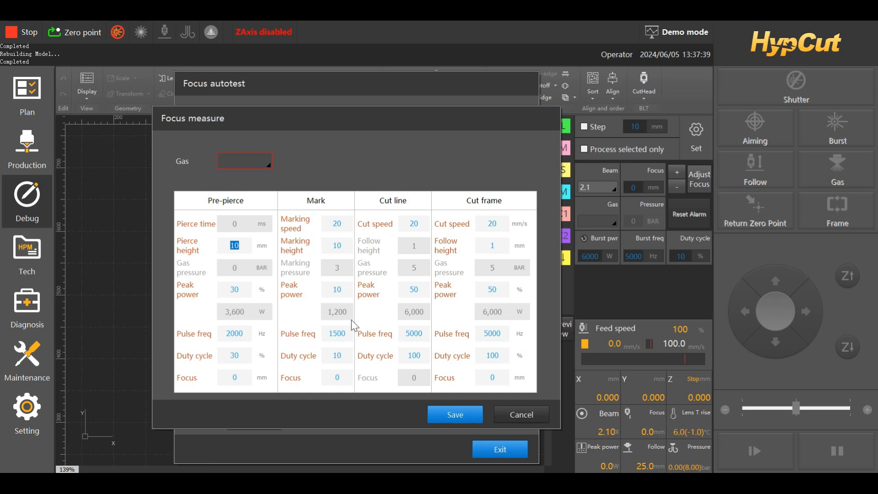
mouse_move(483, 350)
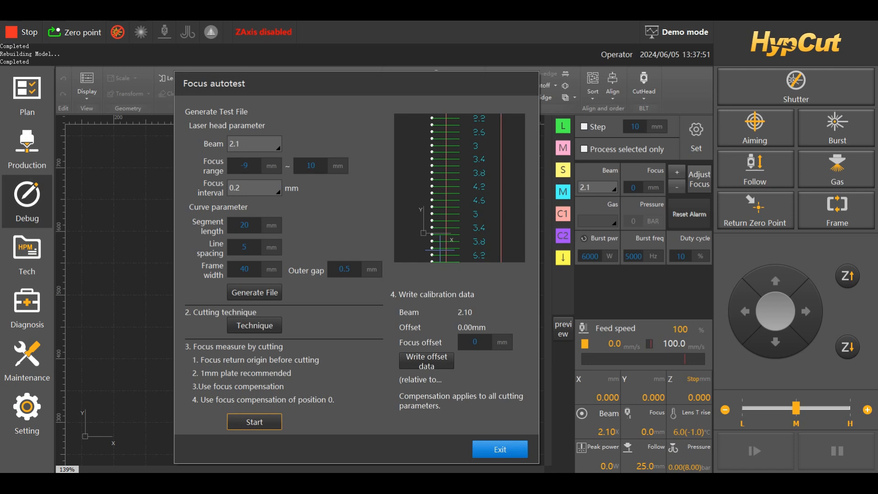
Step: Start cutting the generated focus test pattern
left_click(254, 422)
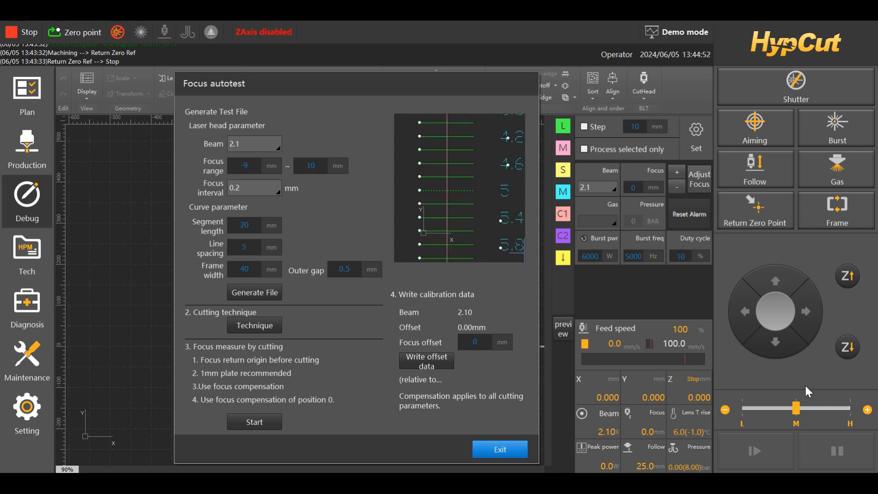
Step: Select the best-focus line so the calibration offset reads 5.00 mm
left_click(474, 342)
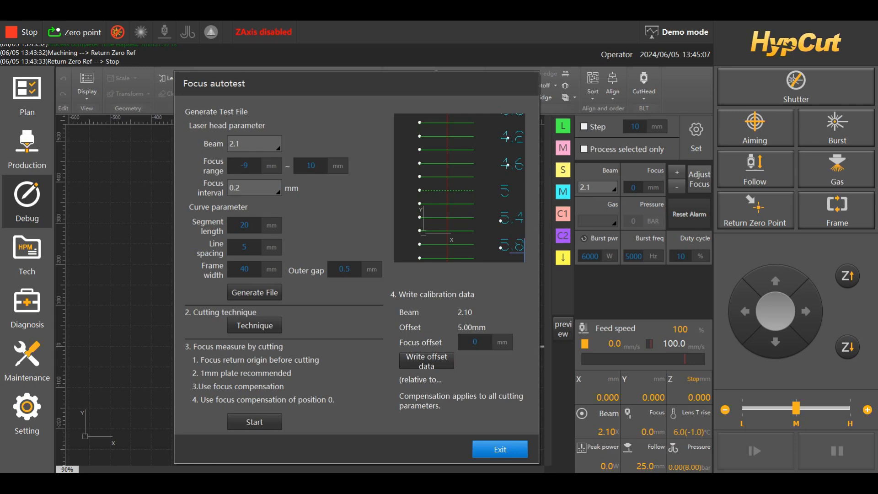
mouse_move(766, 466)
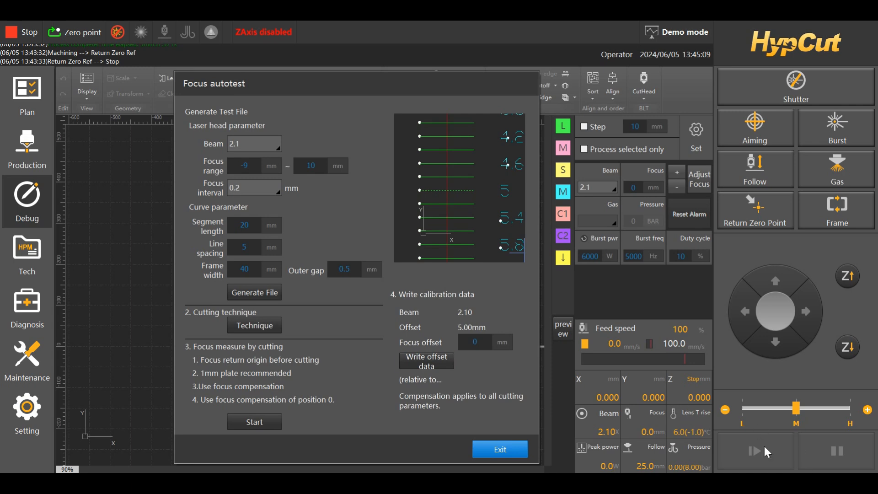